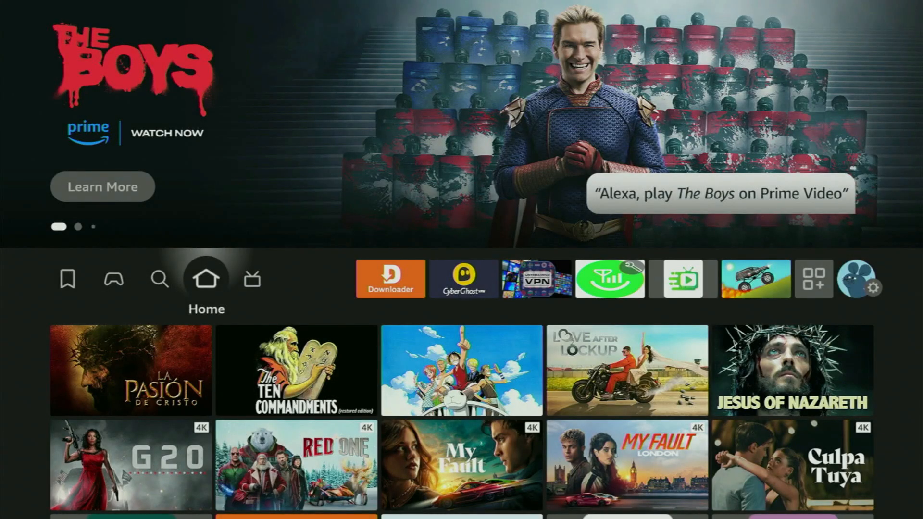
Start a search by entering letters on the Fire TV search screen
click(160, 279)
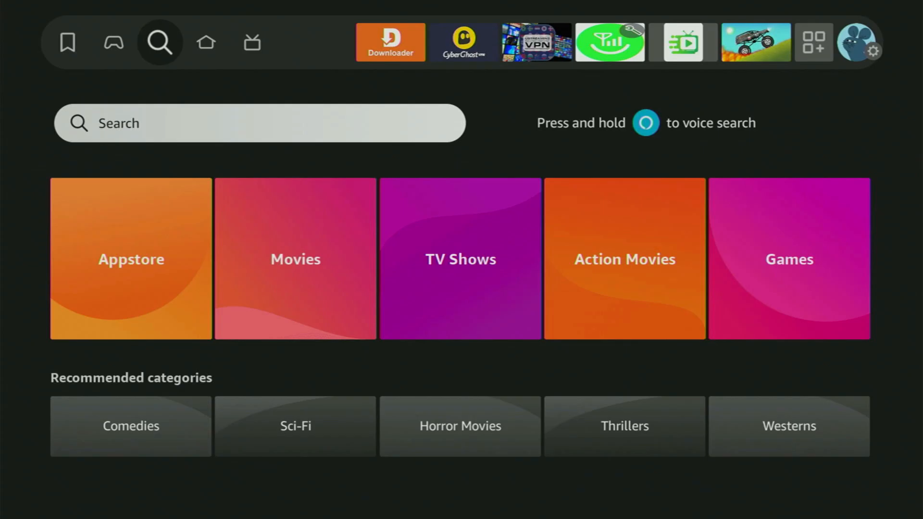
click(259, 123)
text(Dow)
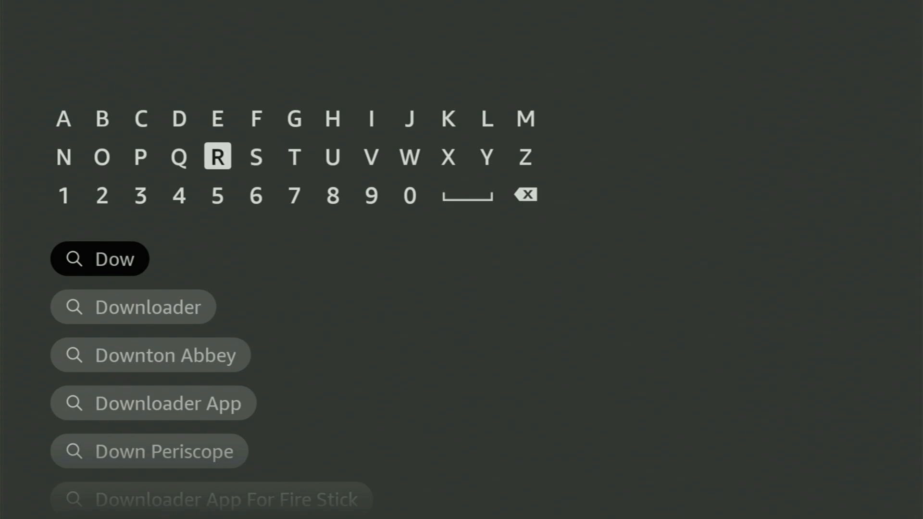
click(63, 156)
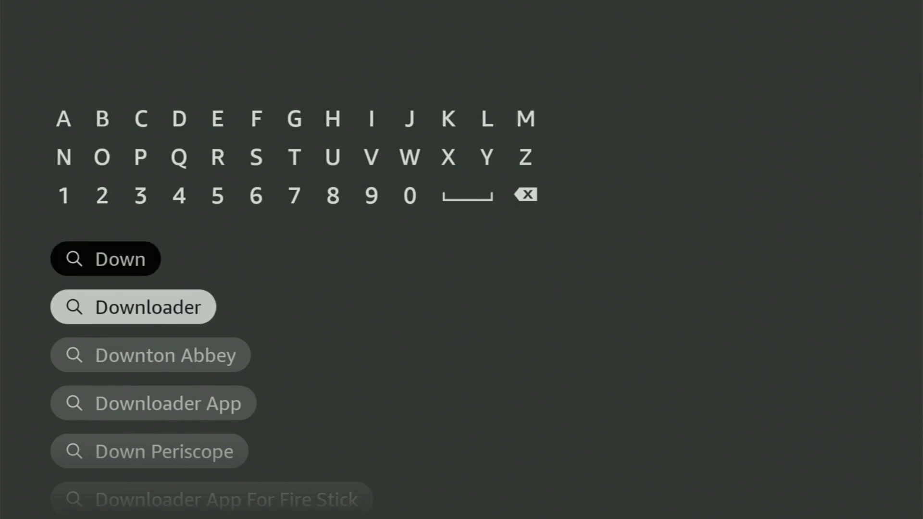
click(133, 307)
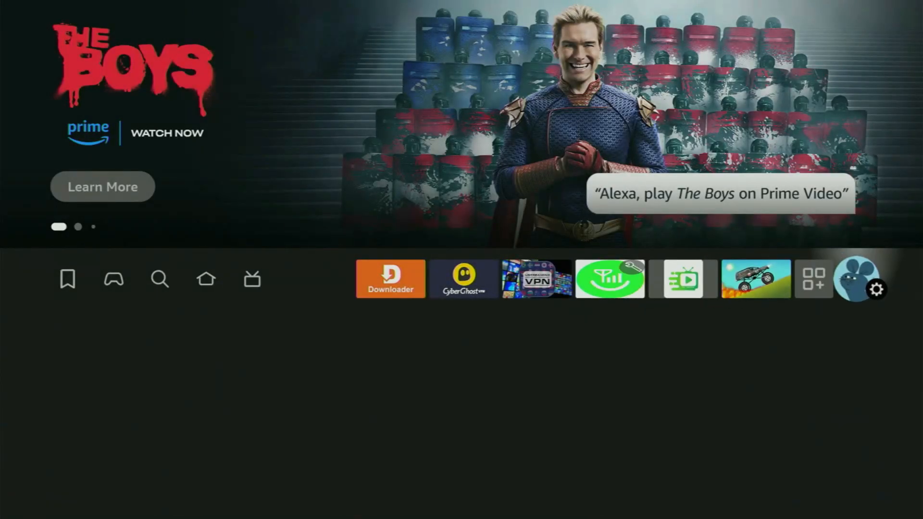
Go to Settings > My Fire TV and scroll through its options list
click(878, 288)
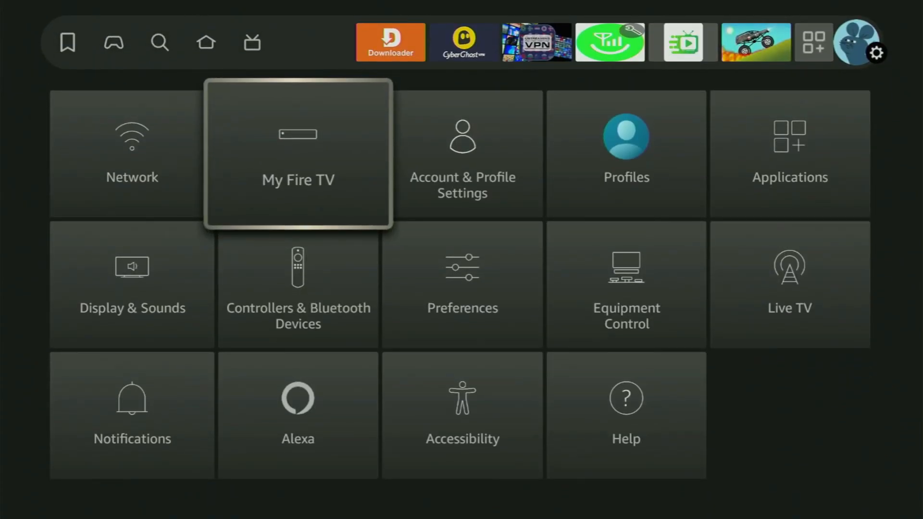
click(297, 153)
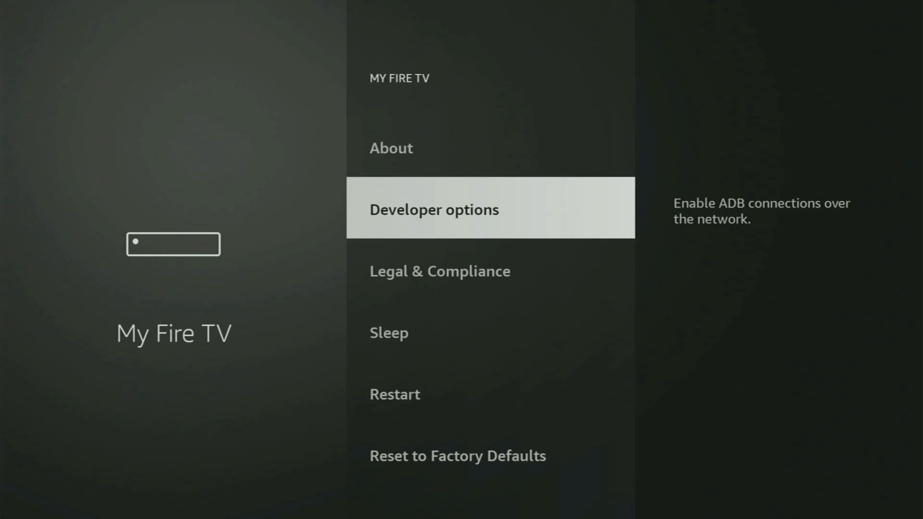
scroll(down, 3)
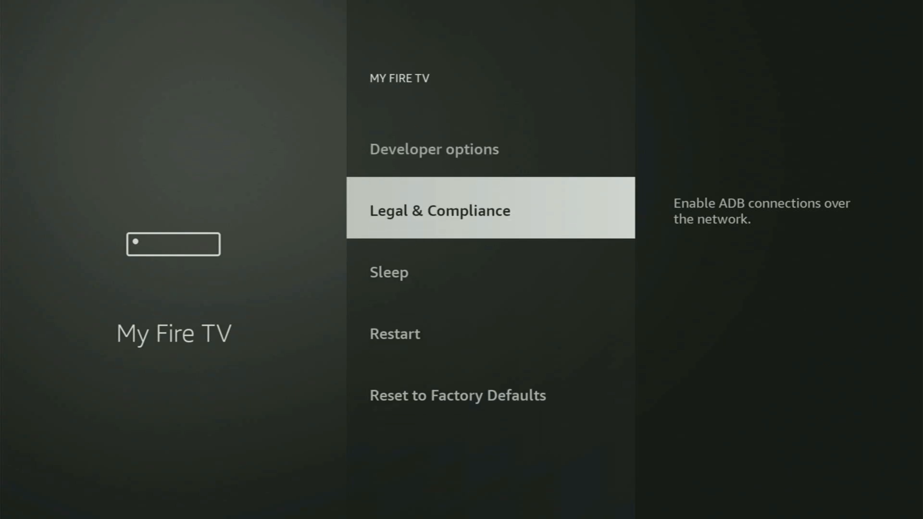
scroll(up, 3)
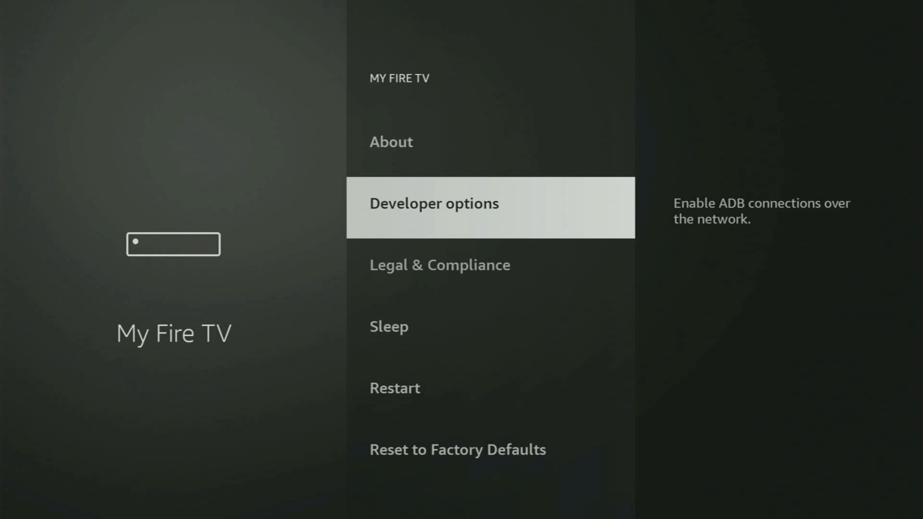
scroll(down, 3)
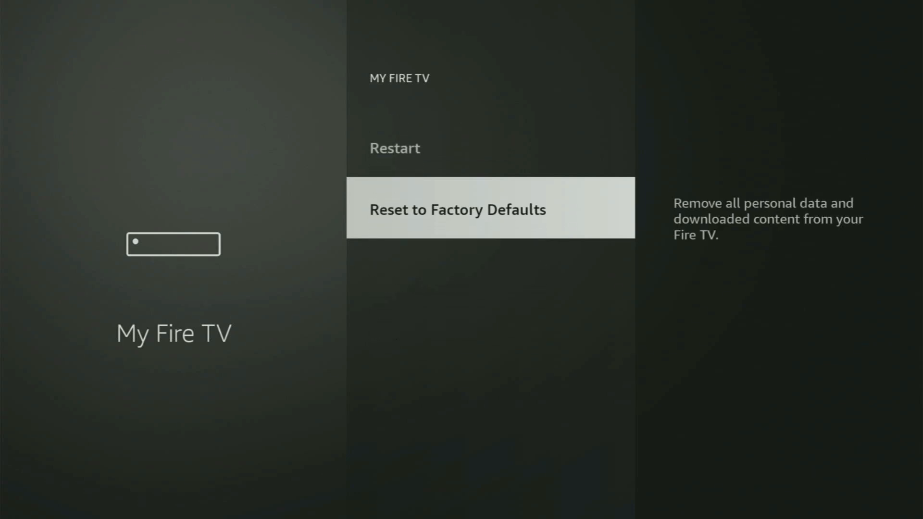
scroll(up, 3)
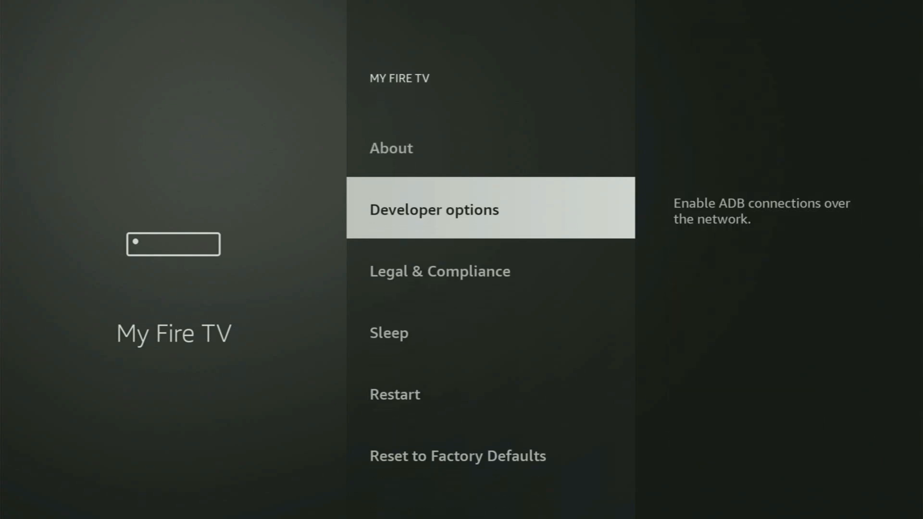
In Developer options > Install unknown apps, confirm Downloader is ON
click(491, 207)
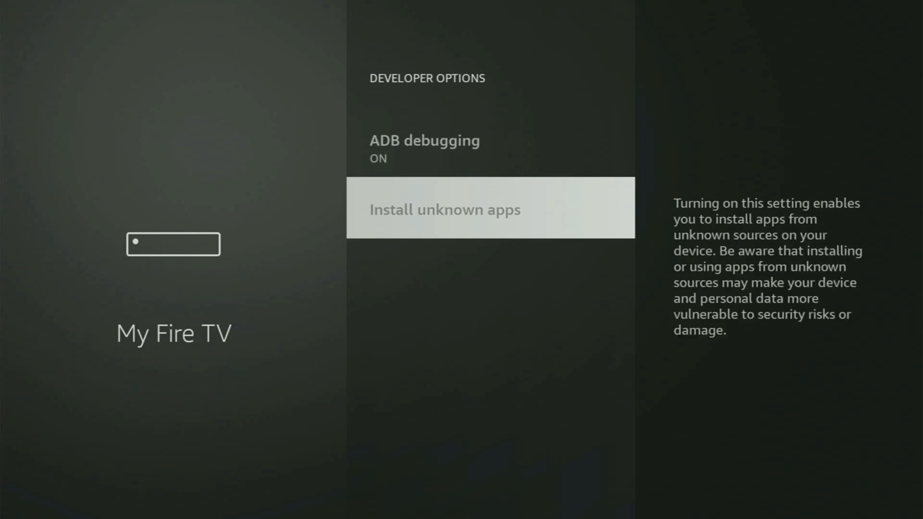
click(491, 209)
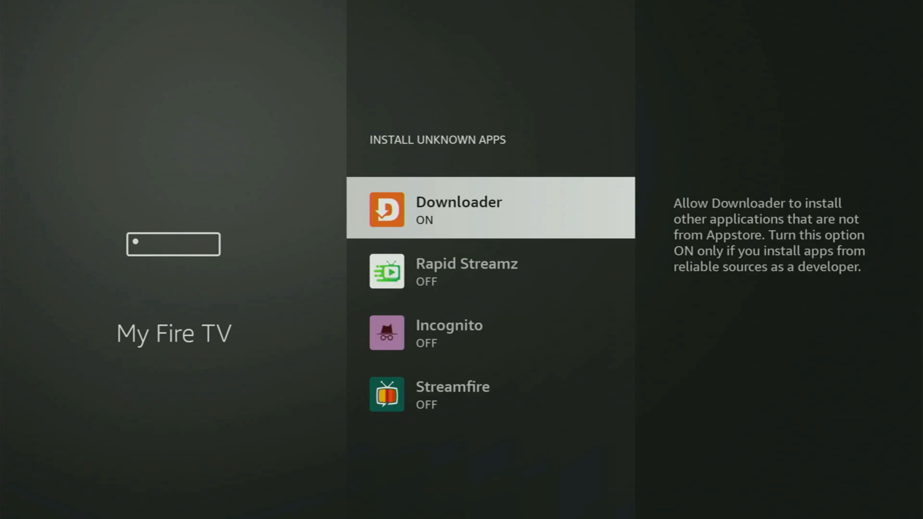
scroll(down, 3)
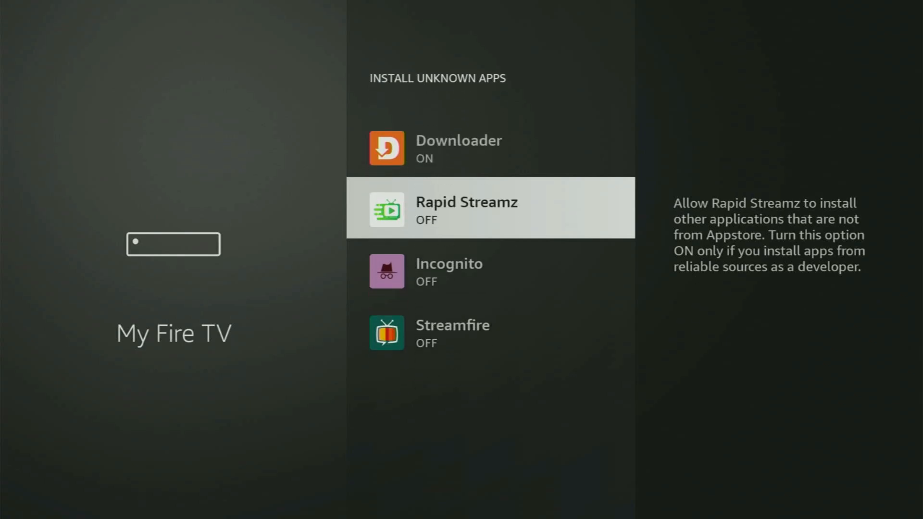
scroll(down, 3)
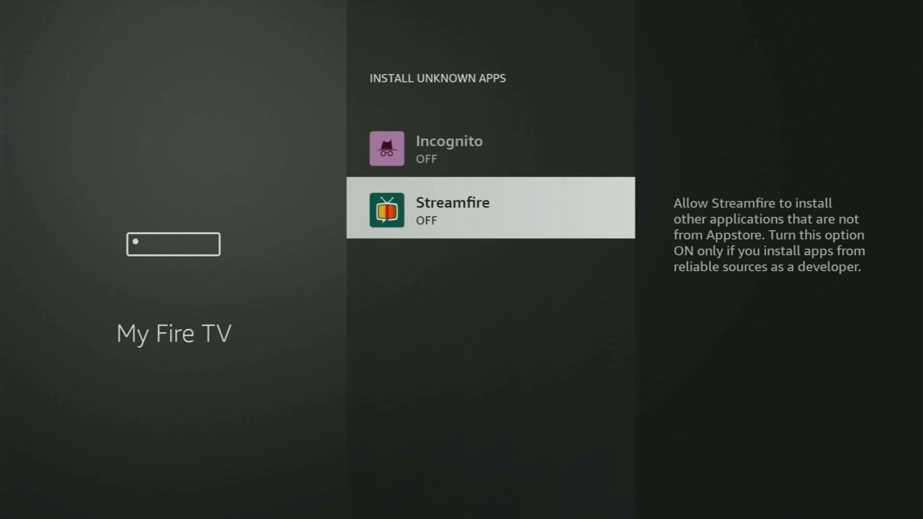
scroll(up, 3)
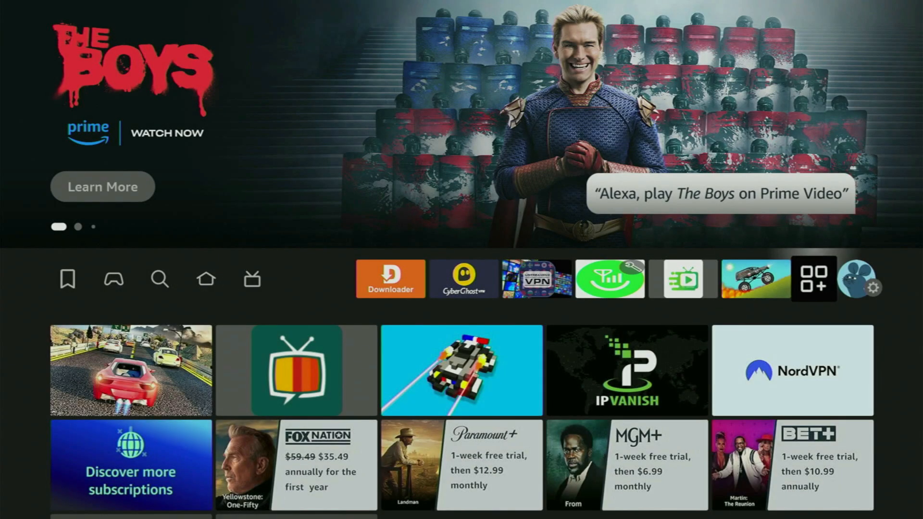
Launch NordVPN from the Your Apps & Channels grid
click(814, 278)
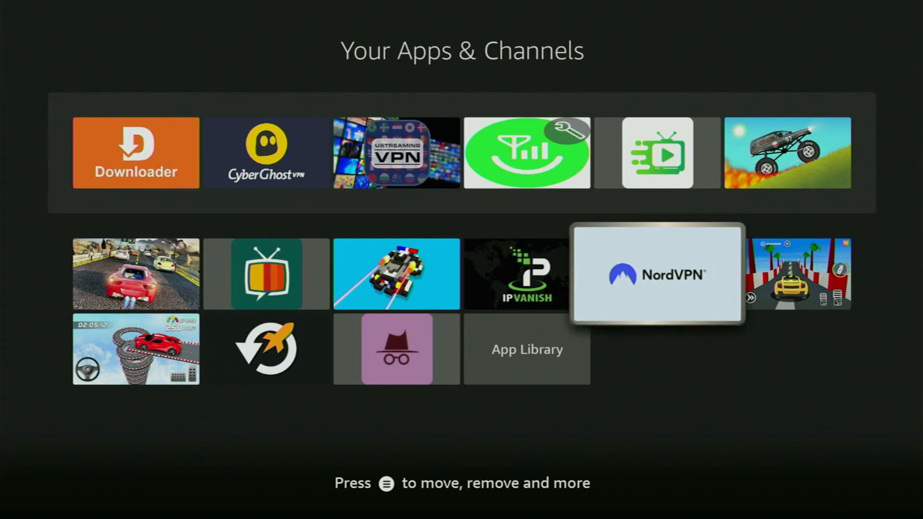
click(657, 274)
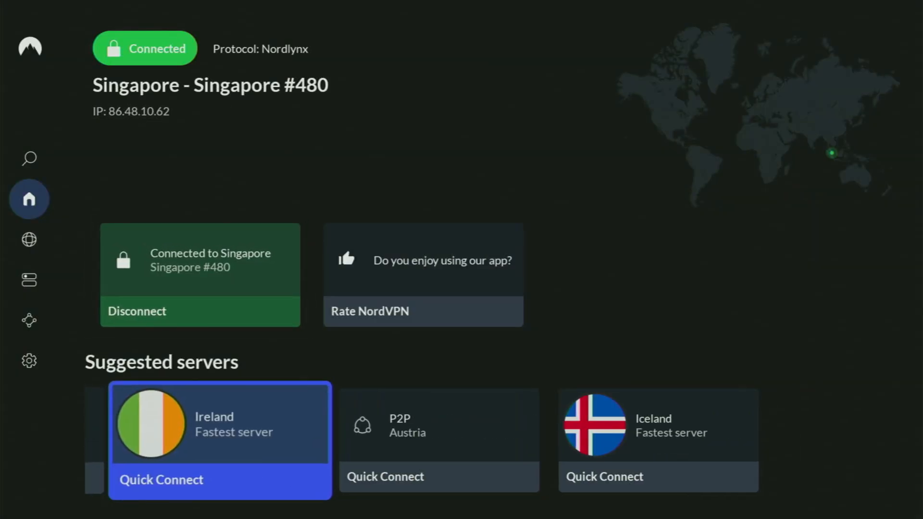
Open NordVPN's server countries list and scroll past S and T to U–V
click(28, 239)
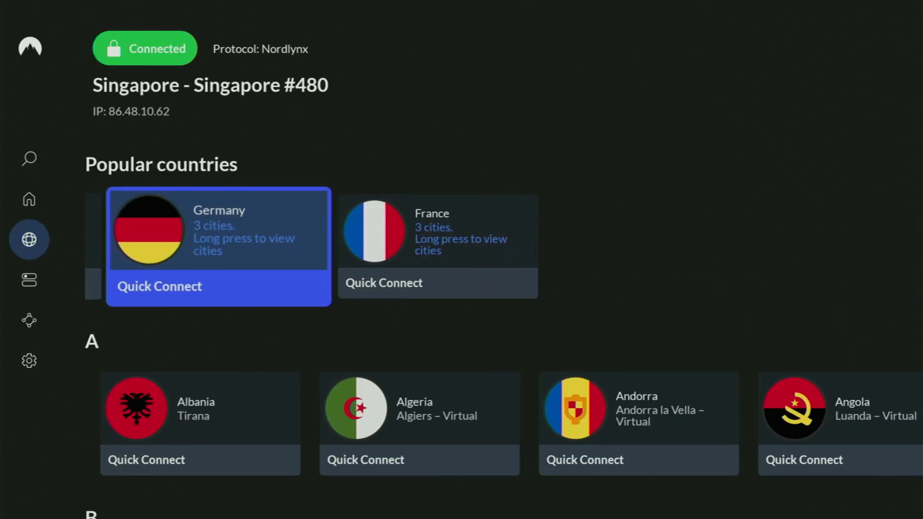
scroll(down, 3)
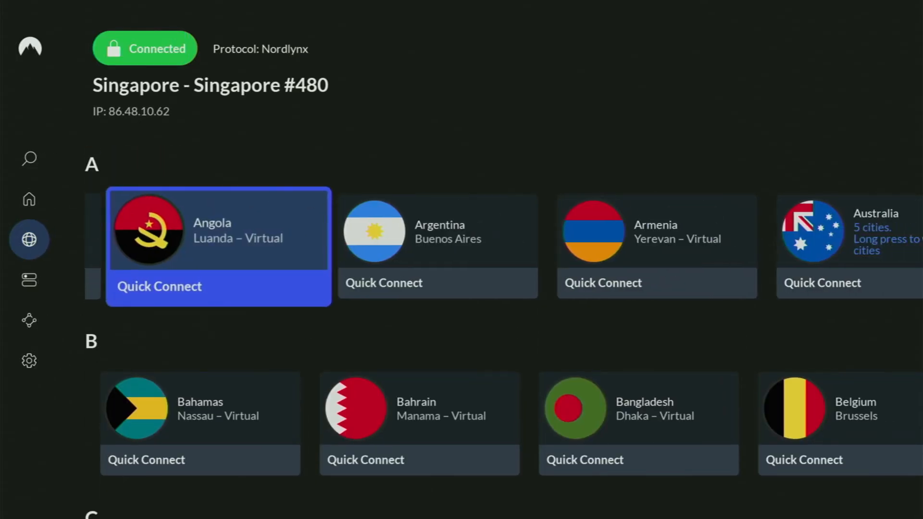
scroll(down, 3)
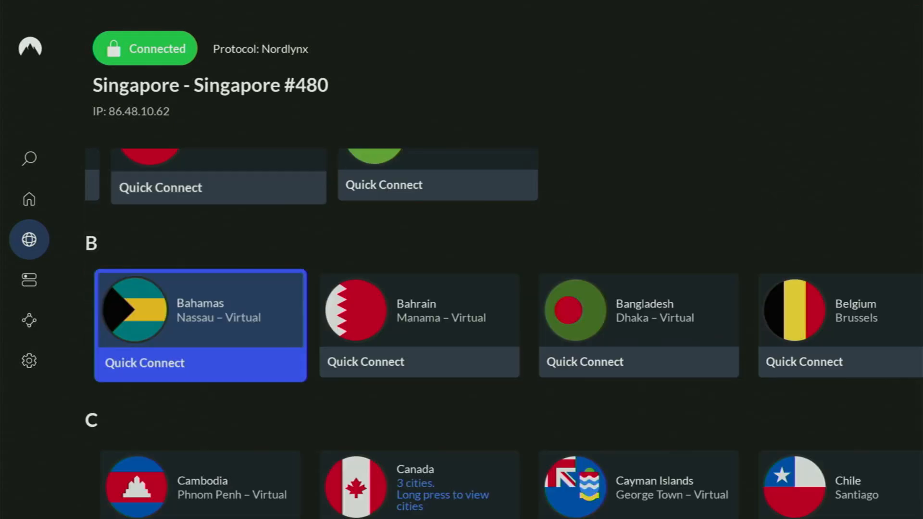
scroll(down, 3)
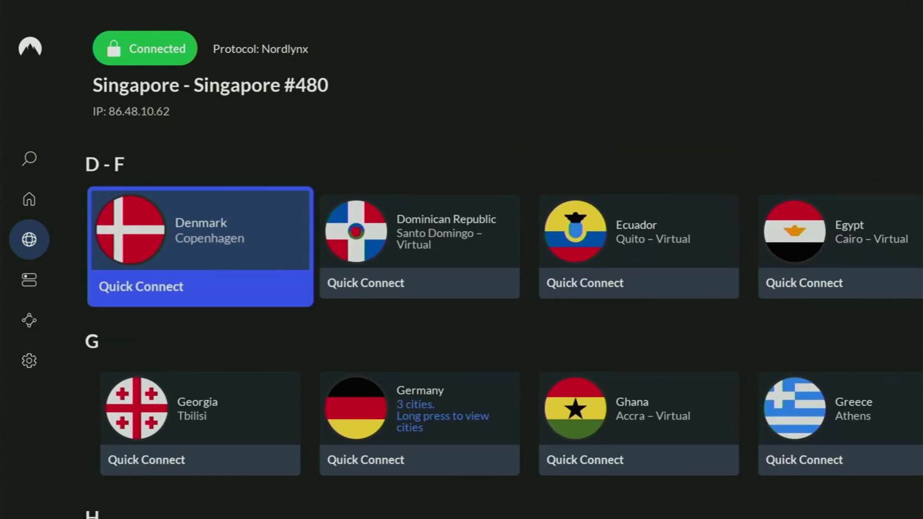
scroll(down, 3)
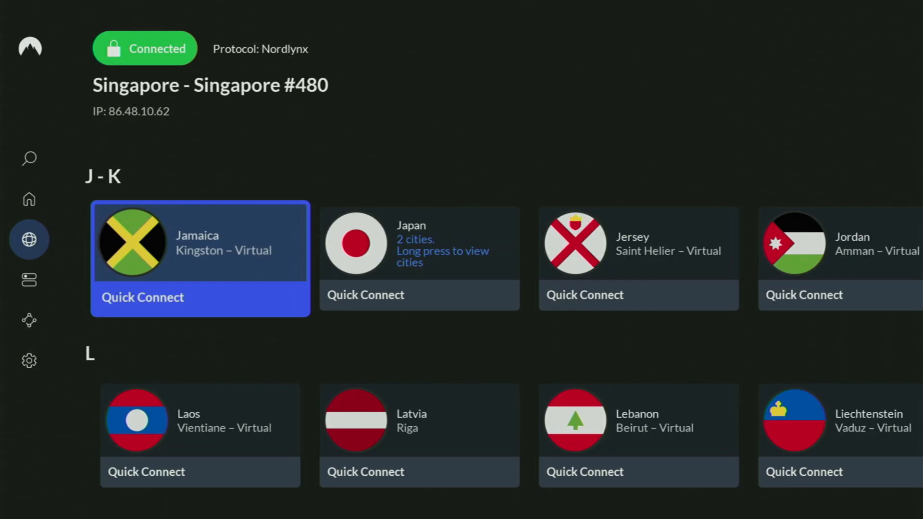
scroll(down, 3)
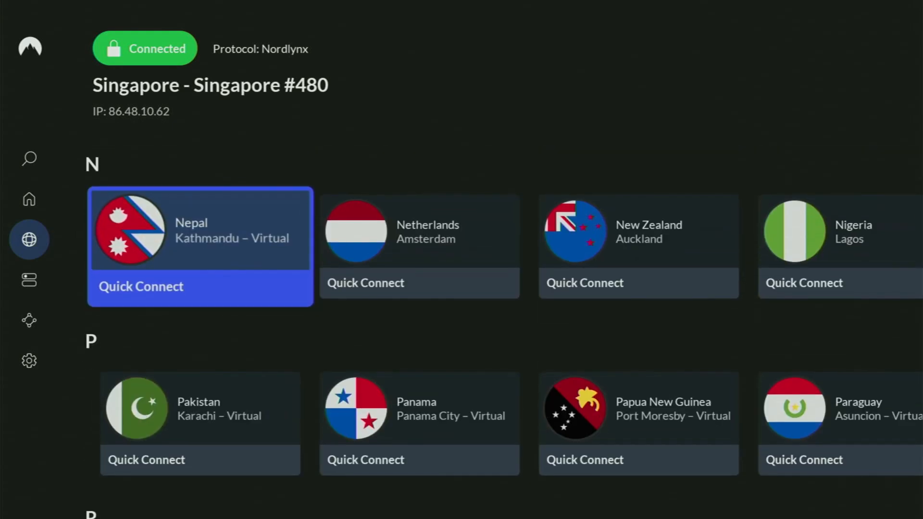
scroll(down, 3)
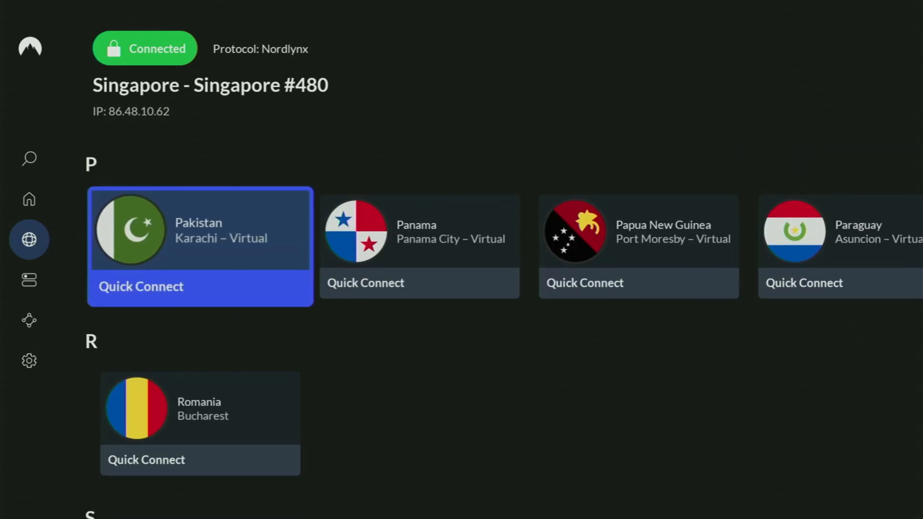
scroll(down, 3)
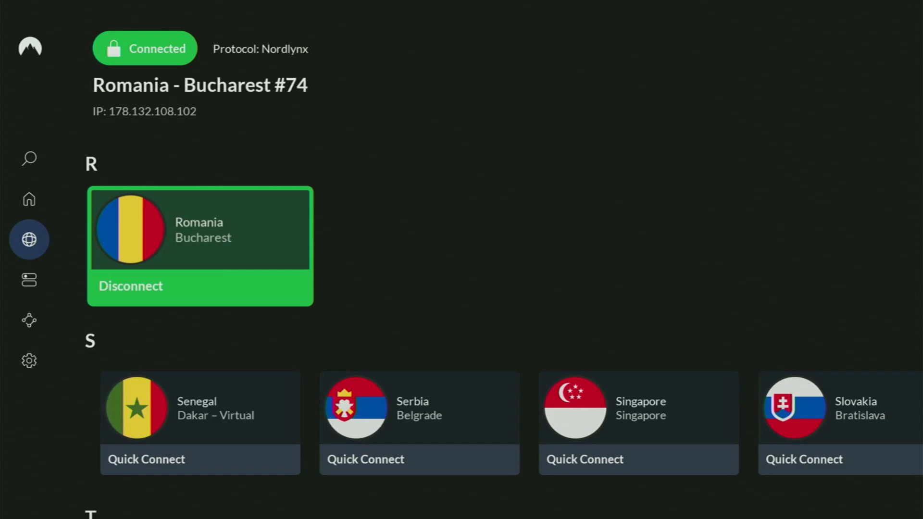
scroll(down, 3)
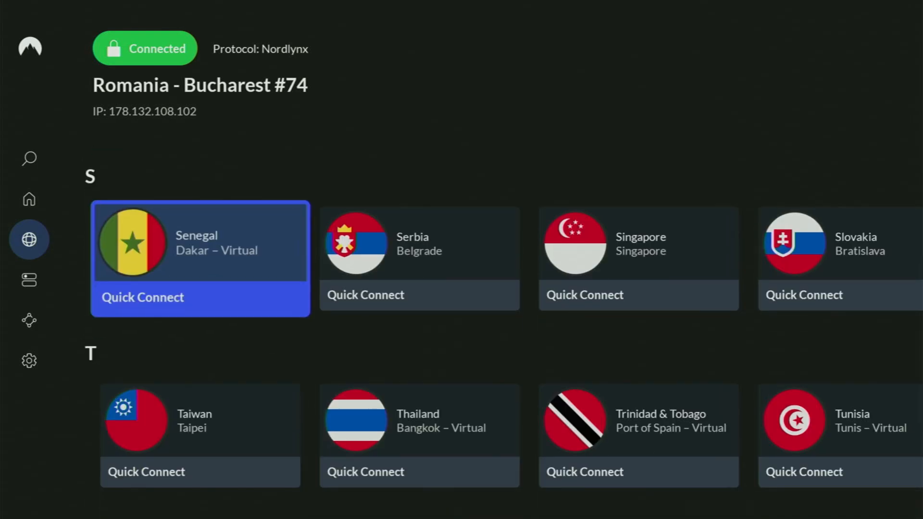
scroll(down, 3)
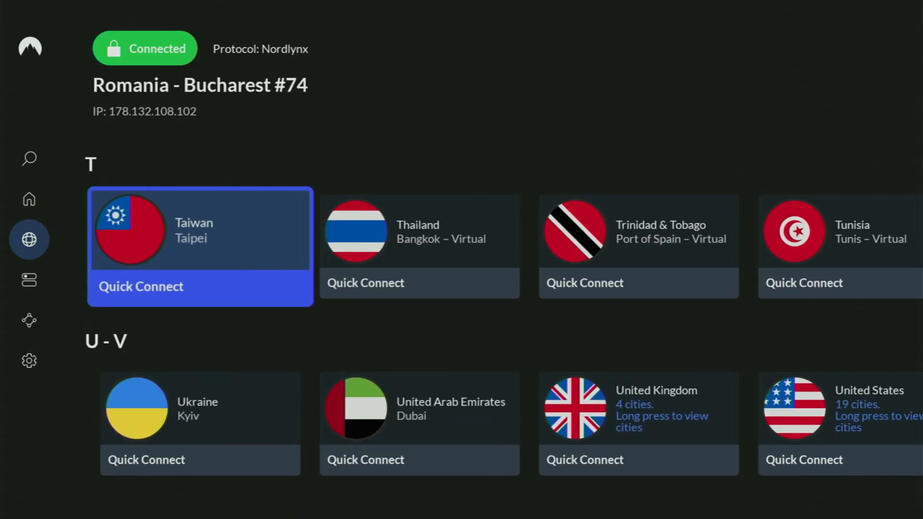
scroll(down, 3)
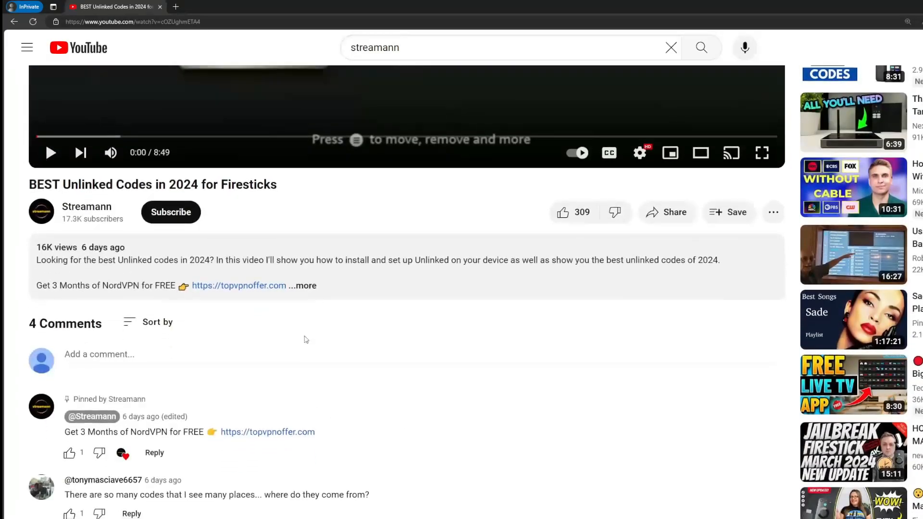
Expand the video description and select the topvpnoffer link in the pinned comment
click(302, 286)
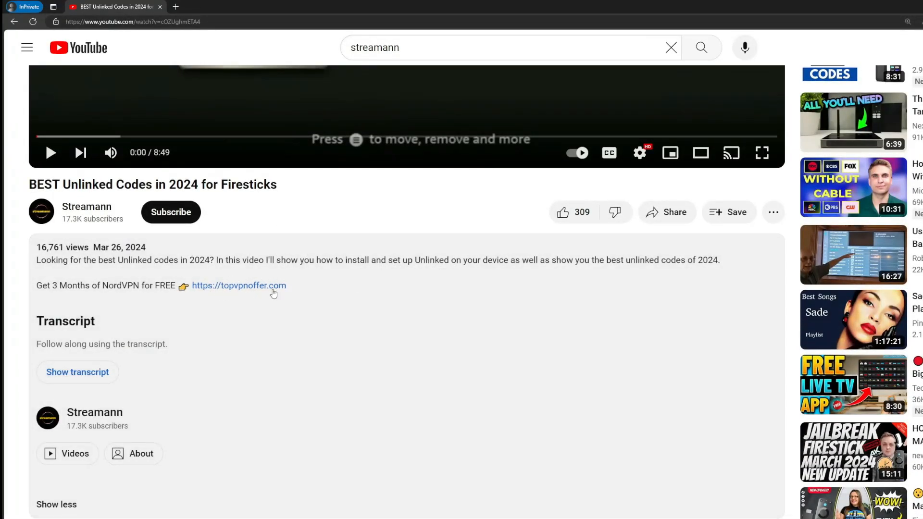
scroll(down, 3)
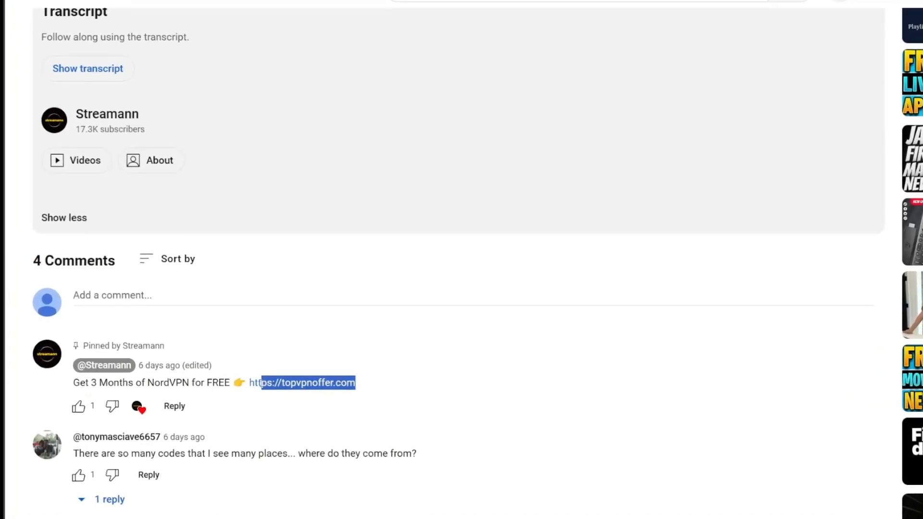
click(306, 383)
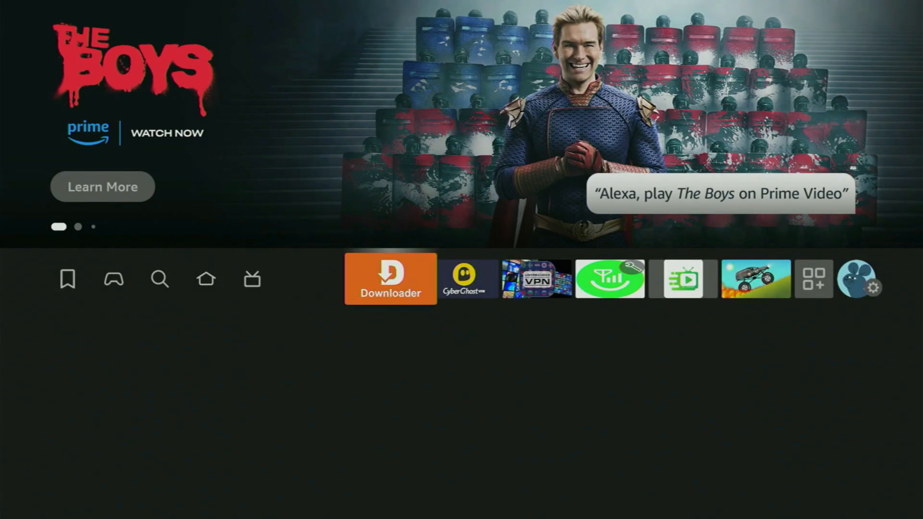
Launch Downloader from the home row and load kodi.tv
click(390, 278)
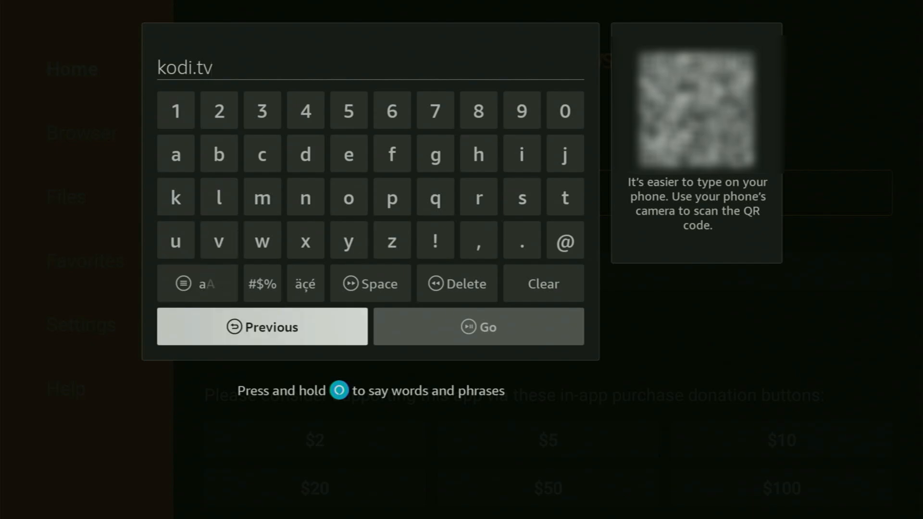
click(478, 328)
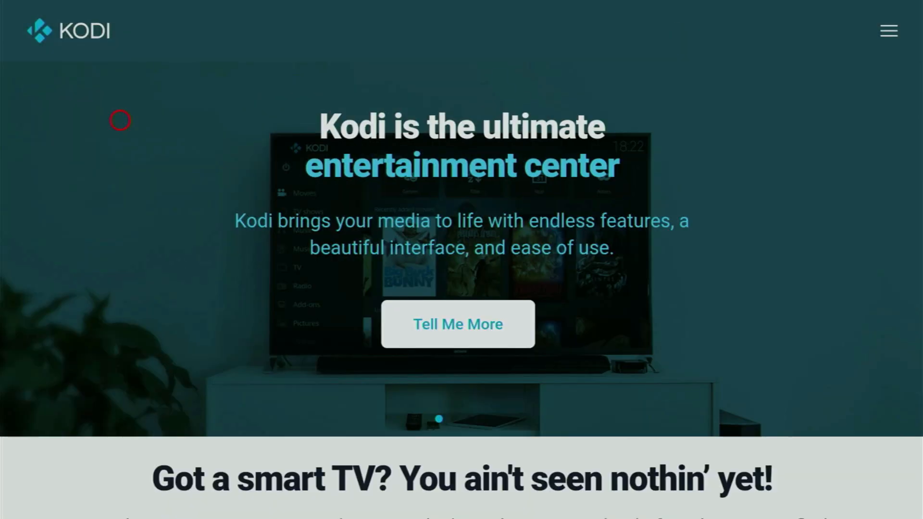
mouse_move(577, 119)
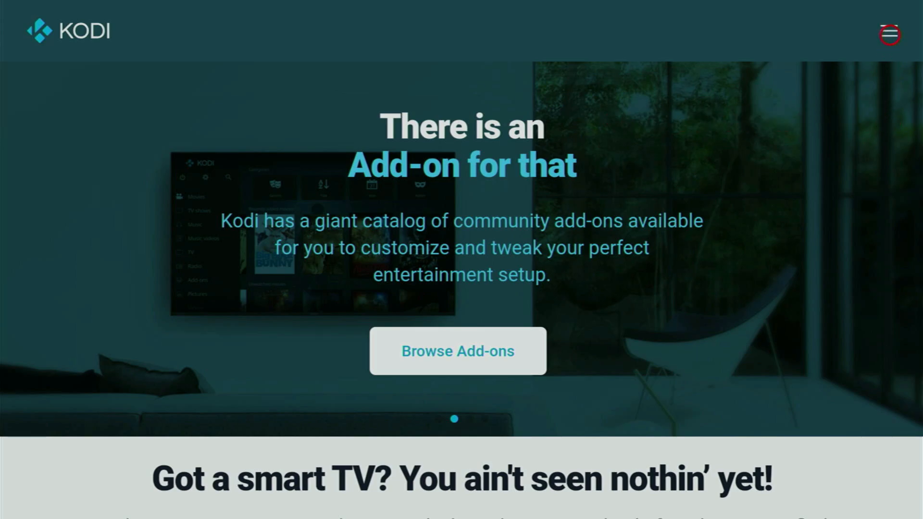
Choose Download from the kodi.tv site menu and scroll to Select Your Platform
click(889, 30)
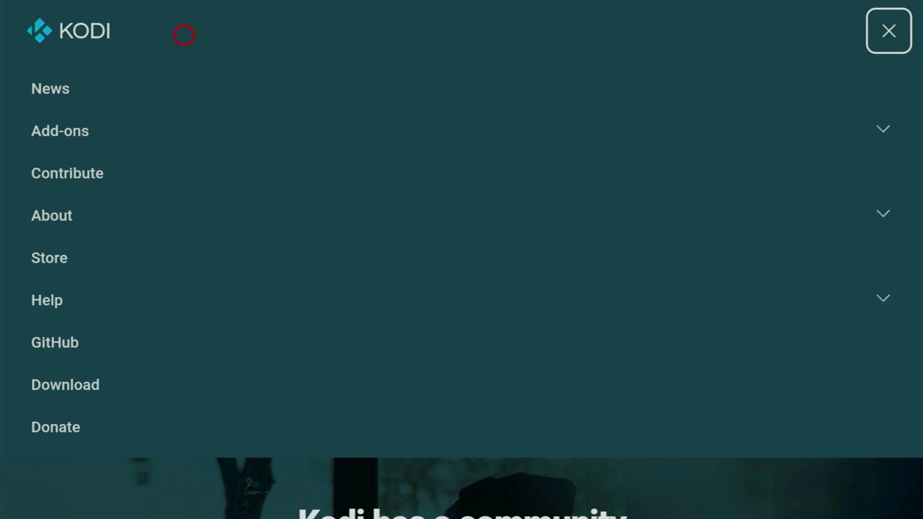
mouse_move(69, 387)
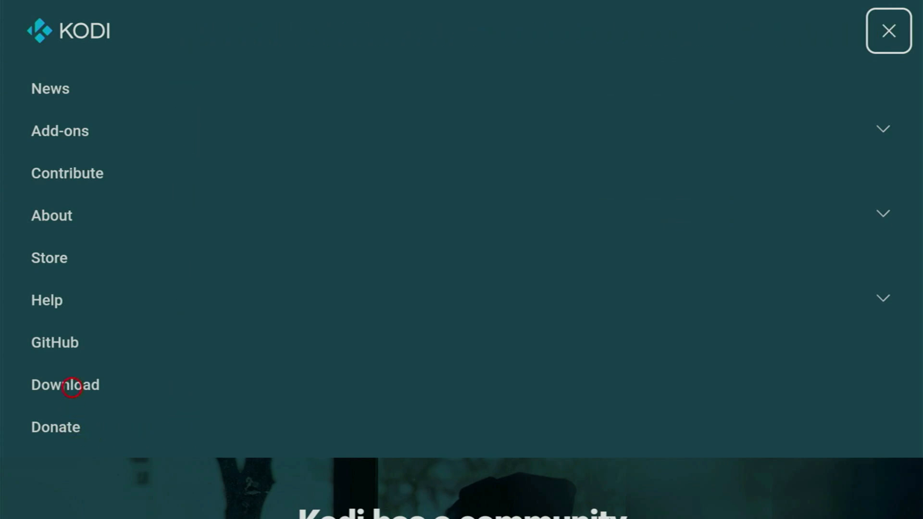
click(65, 385)
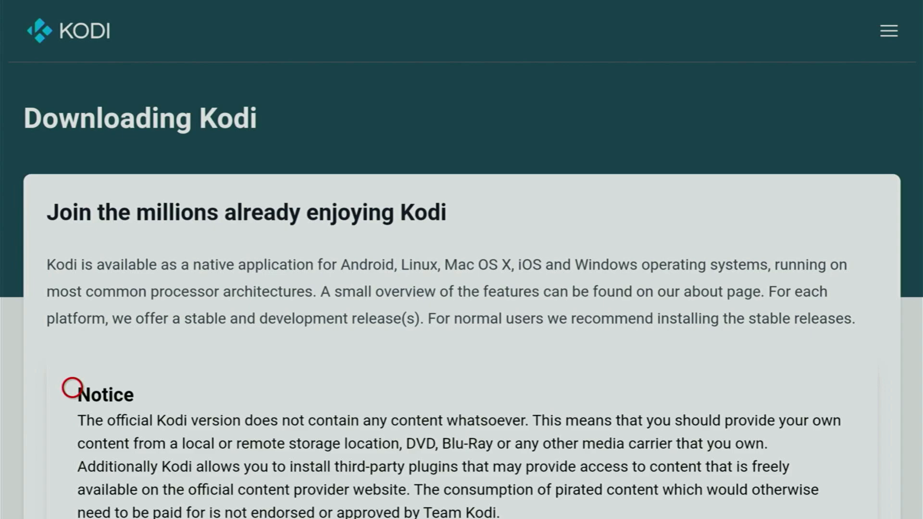
scroll(down, 3)
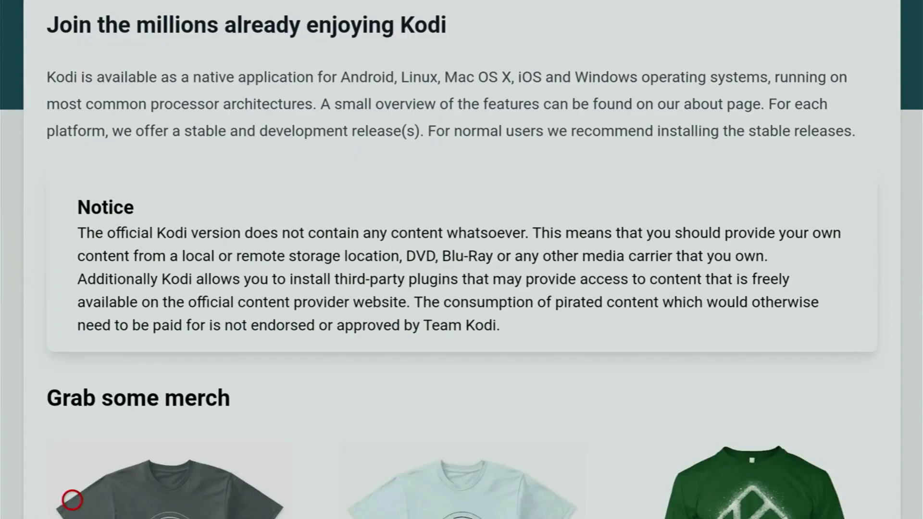
scroll(down, 3)
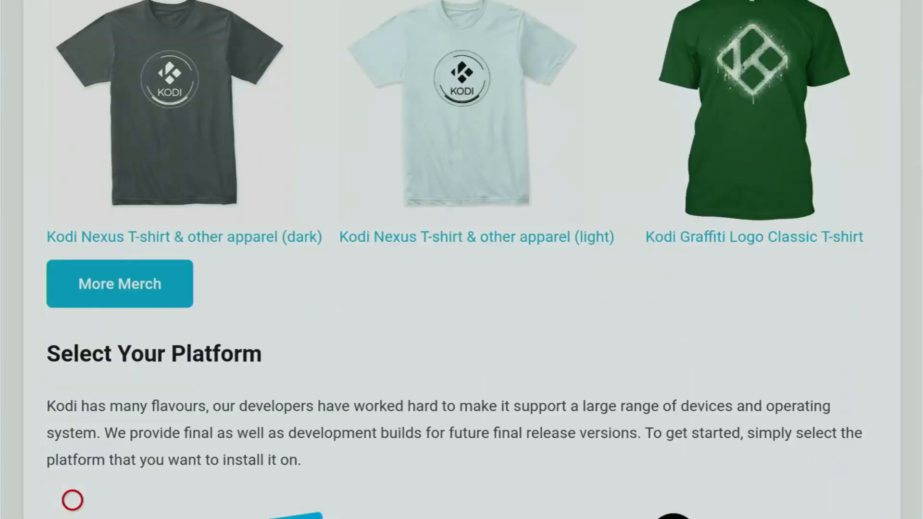
scroll(down, 3)
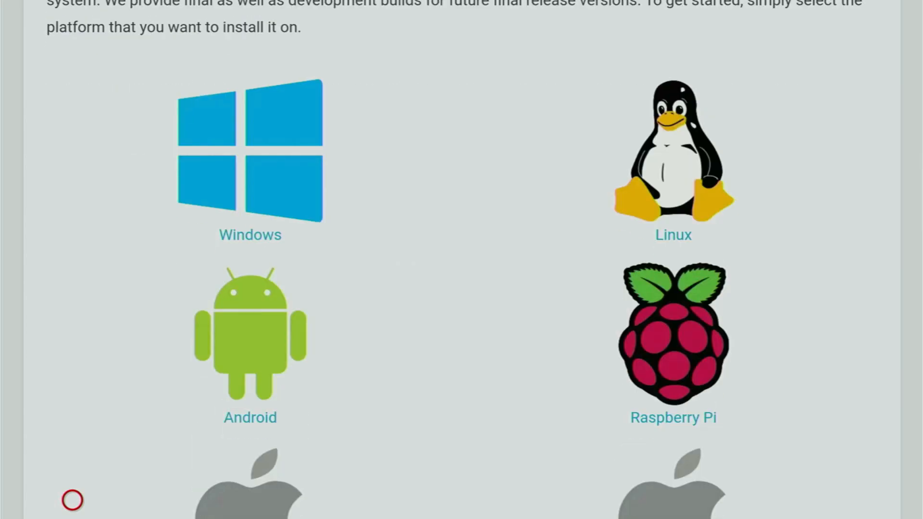
mouse_move(264, 371)
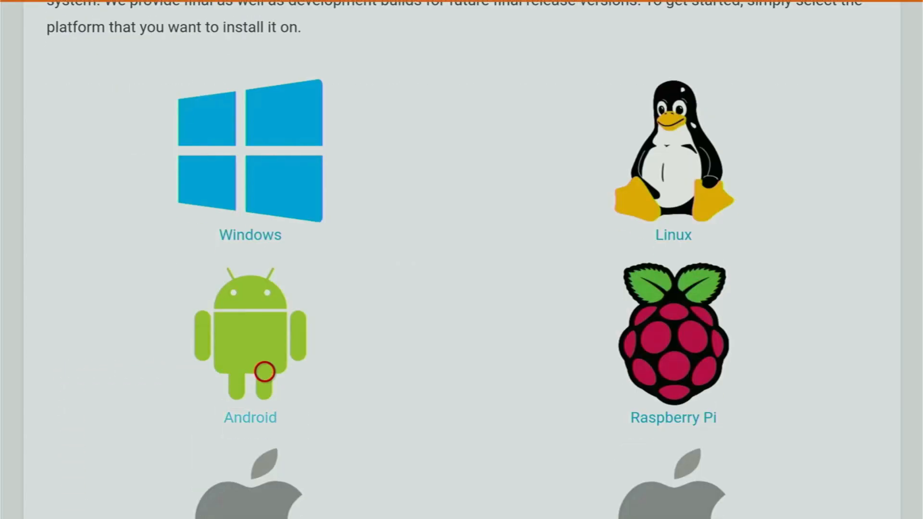
Choose Android and download the ARMV7A (32BIT) Kodi v21.2 build
click(250, 336)
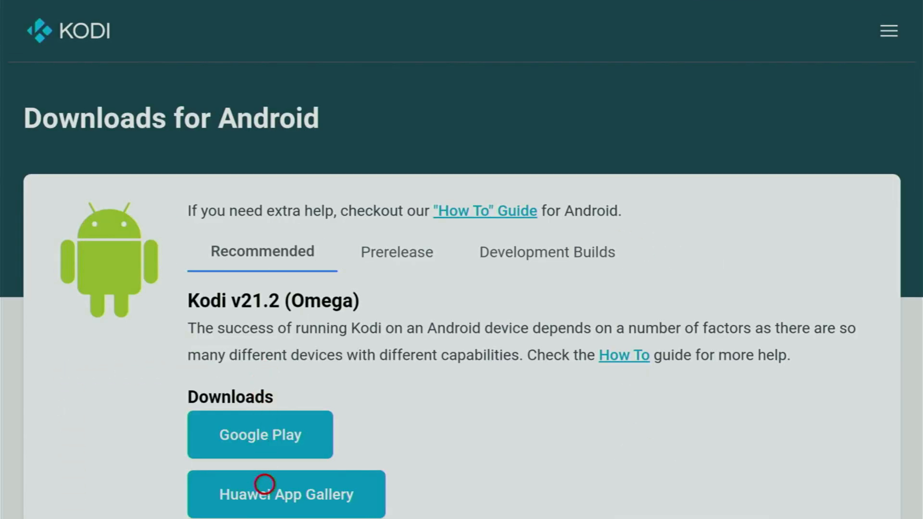
scroll(down, 3)
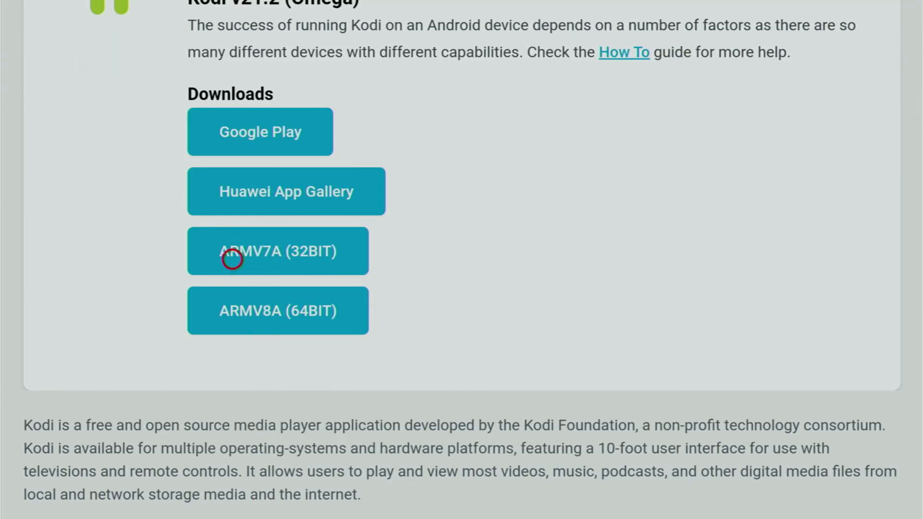
mouse_move(221, 259)
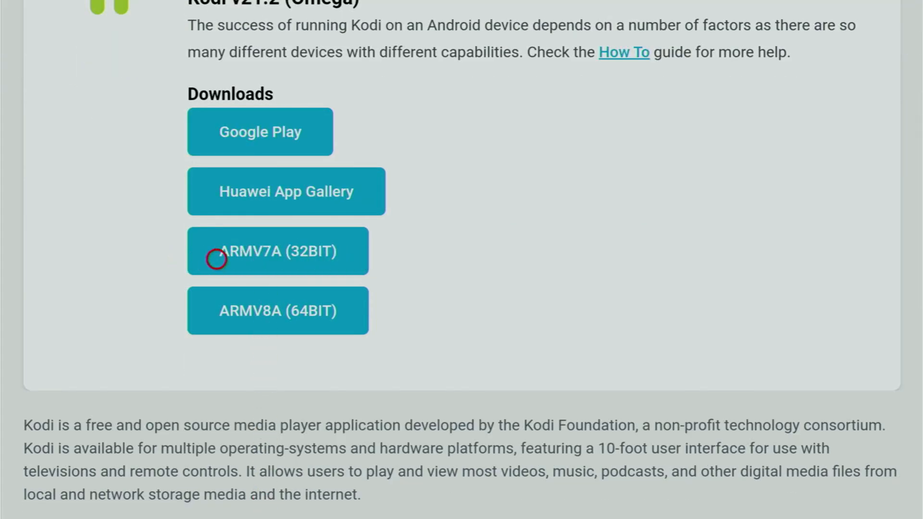
mouse_move(280, 259)
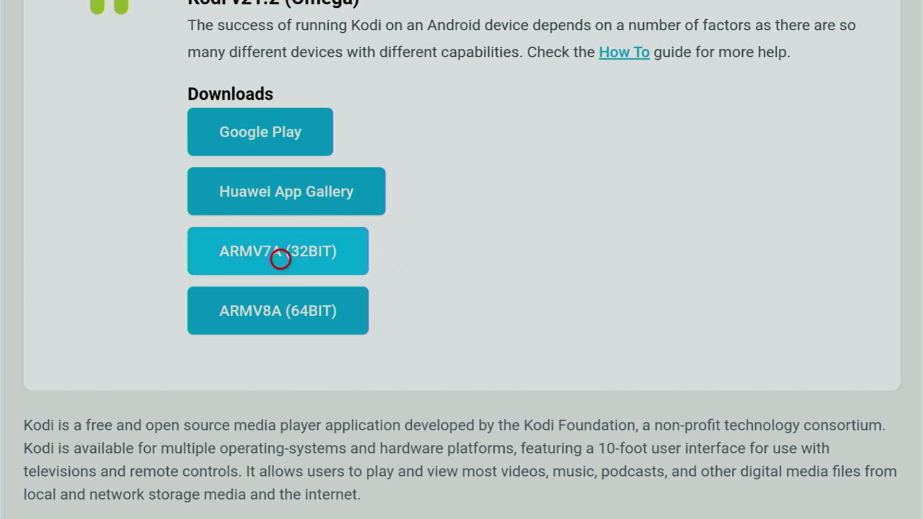
click(277, 251)
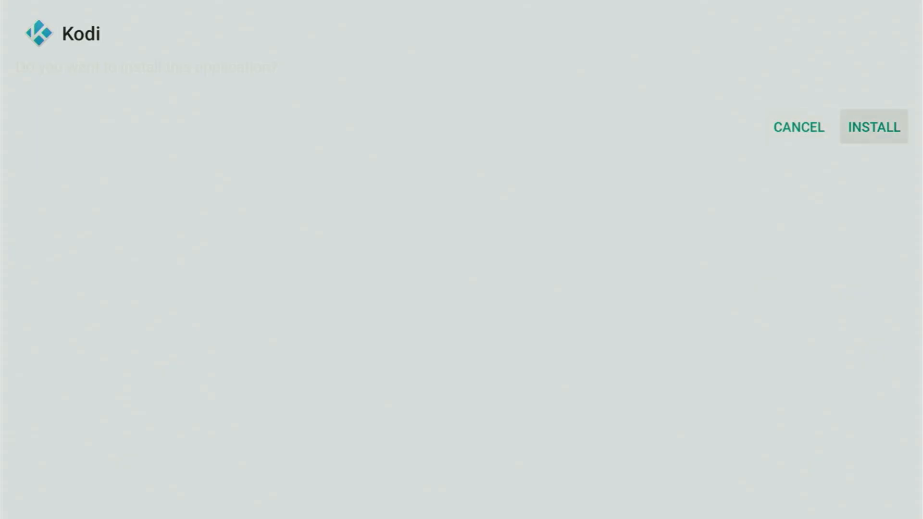
Install Kodi, then delete the kodi-21.2-Omega-armeabi-v7a.apk installer file
click(873, 127)
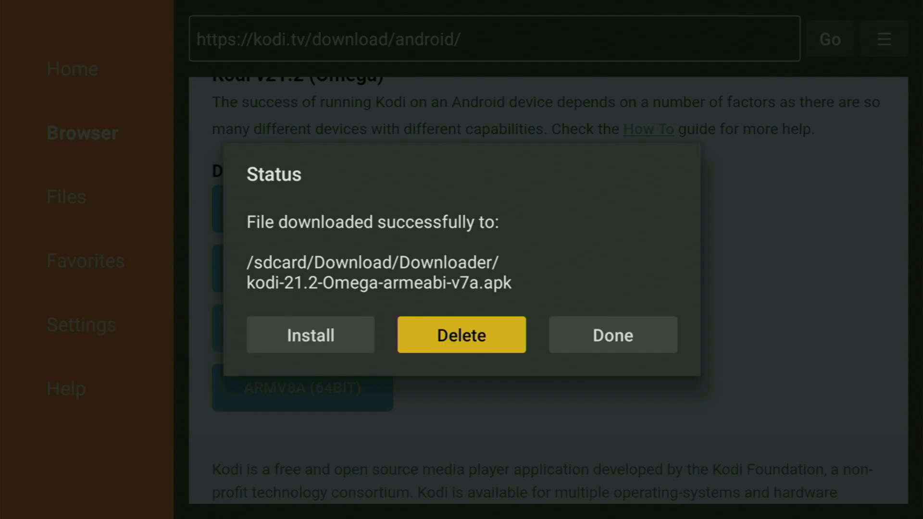
click(612, 335)
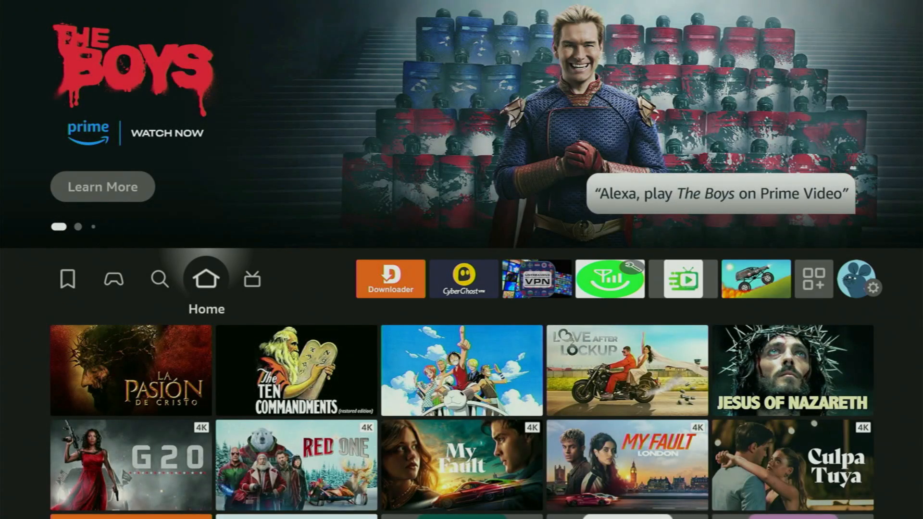
From Home, open the apps grid to see Kodi in Your Apps & Channels
click(683, 279)
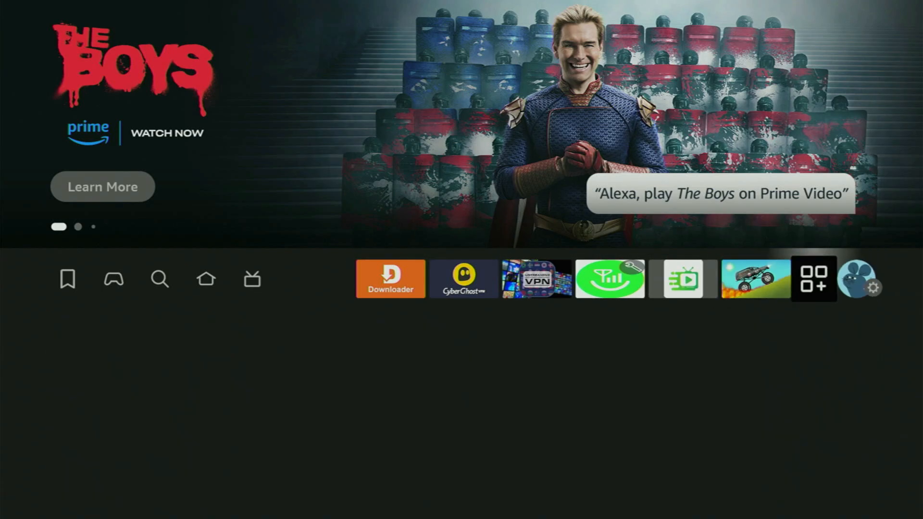
click(813, 278)
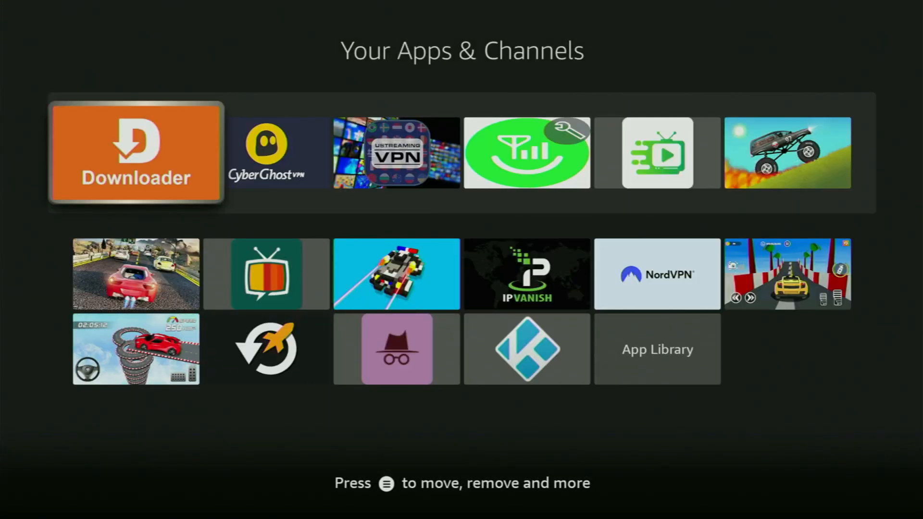